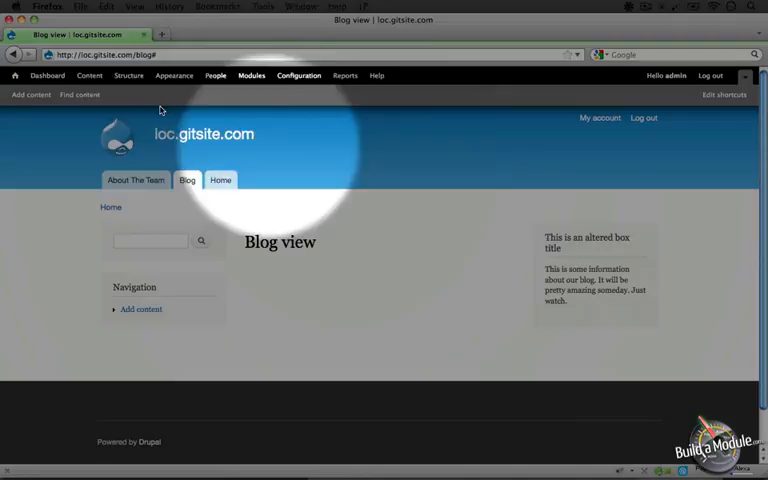
Step: Go to Structure > Blocks and scroll to the Sidebar first region list
click(128, 76)
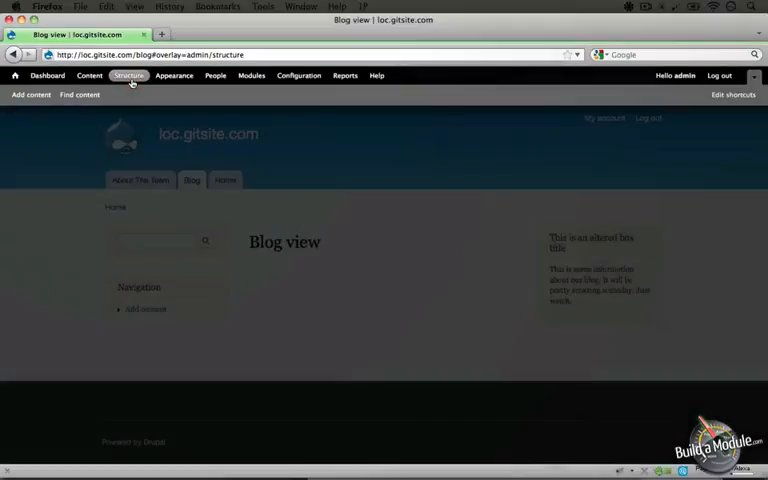
click(88, 178)
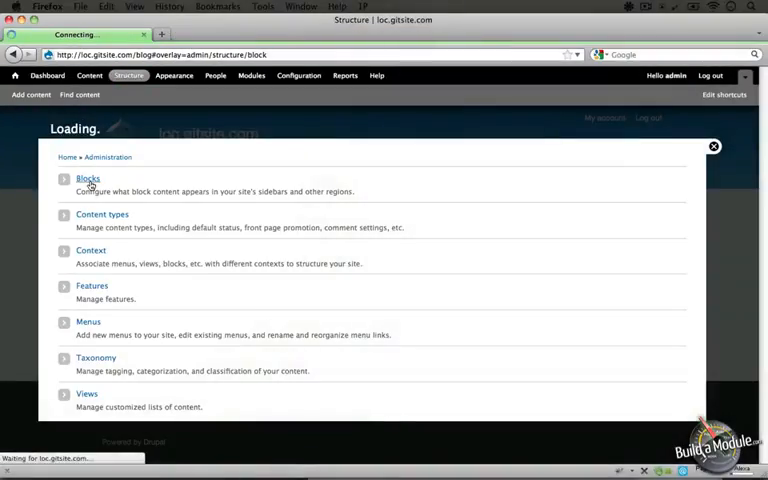
click(88, 178)
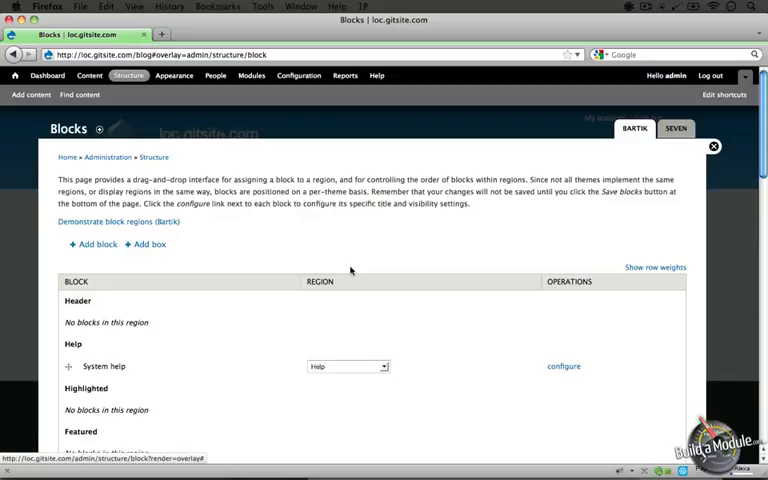
scroll(down, 3)
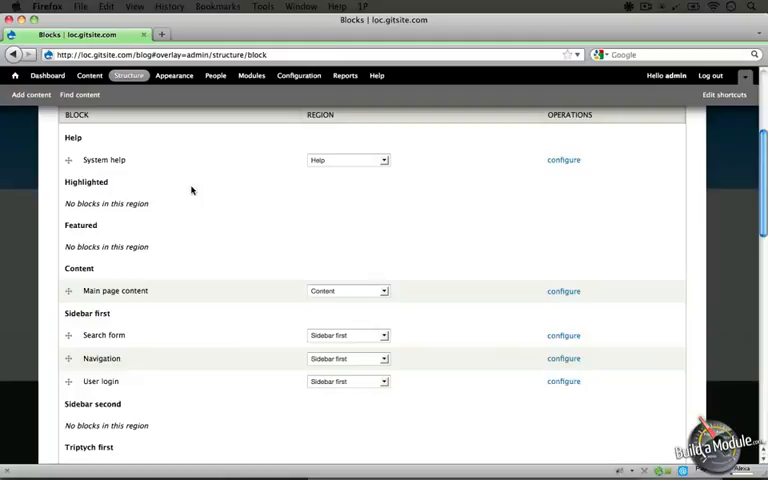
Step: Go to Structure > Context and start editing the blog context
click(128, 76)
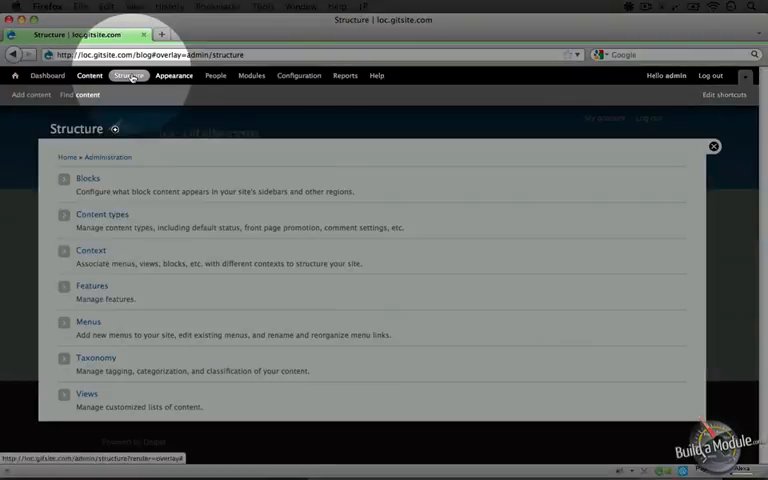
click(92, 250)
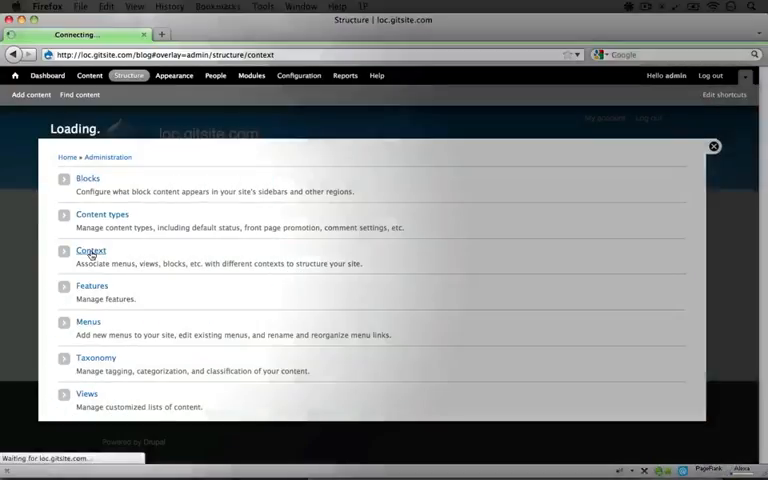
click(92, 250)
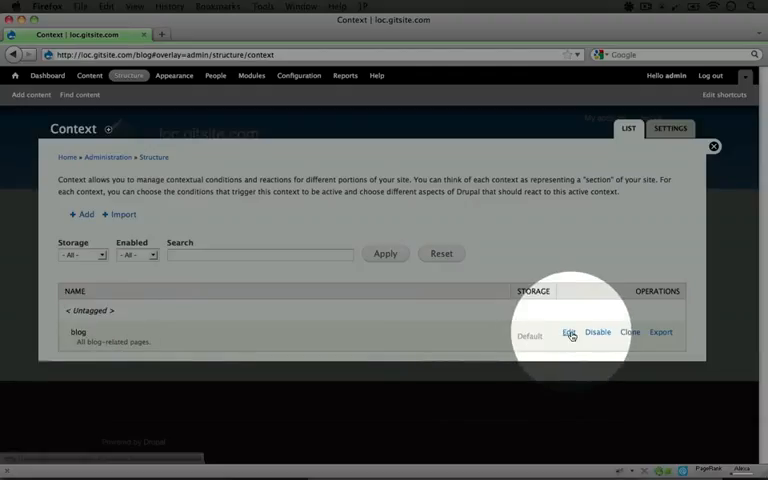
click(568, 332)
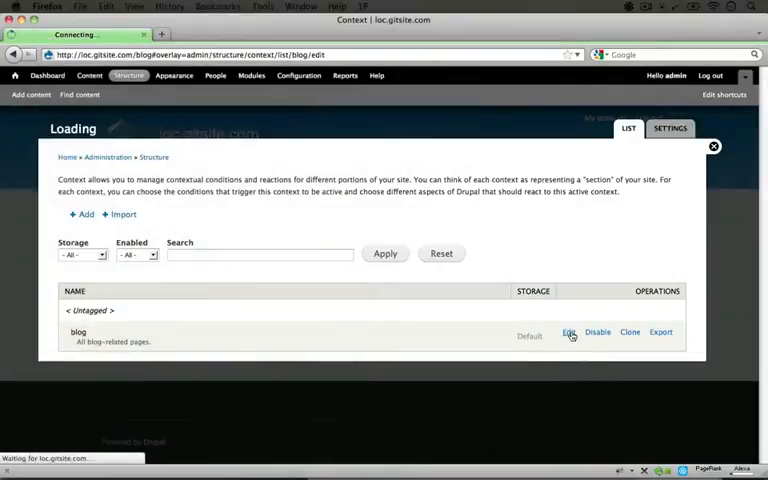
Step: Show the blog context's Path condition (blog, blog*) and scroll to its Blocks reaction
click(568, 332)
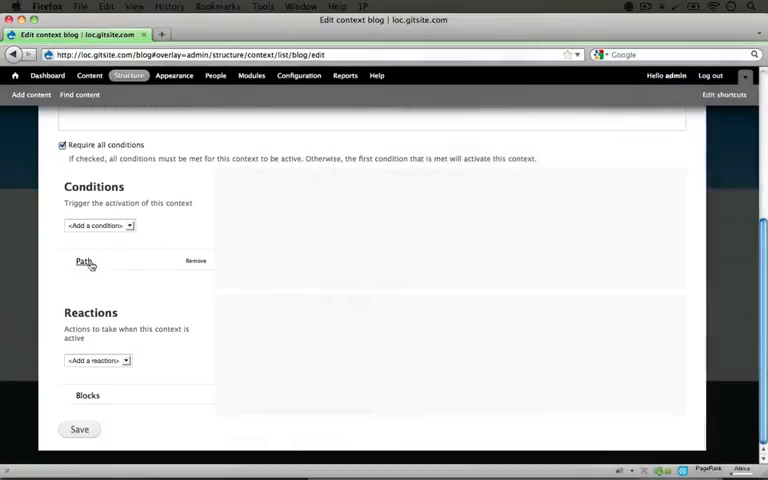
click(84, 260)
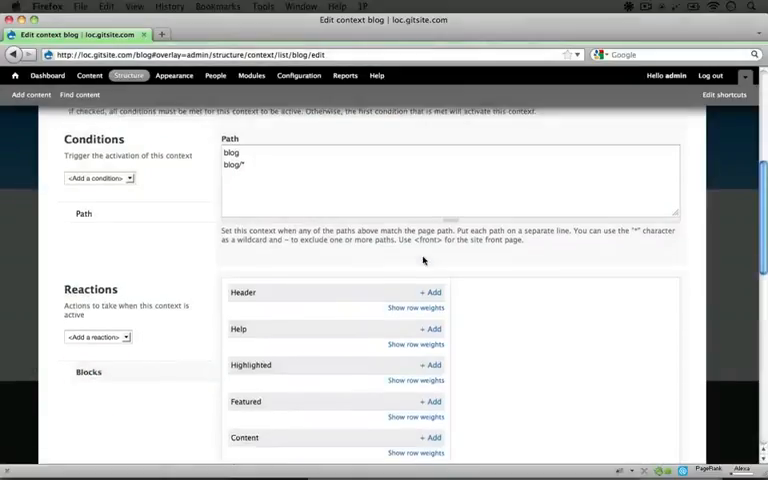
scroll(down, 3)
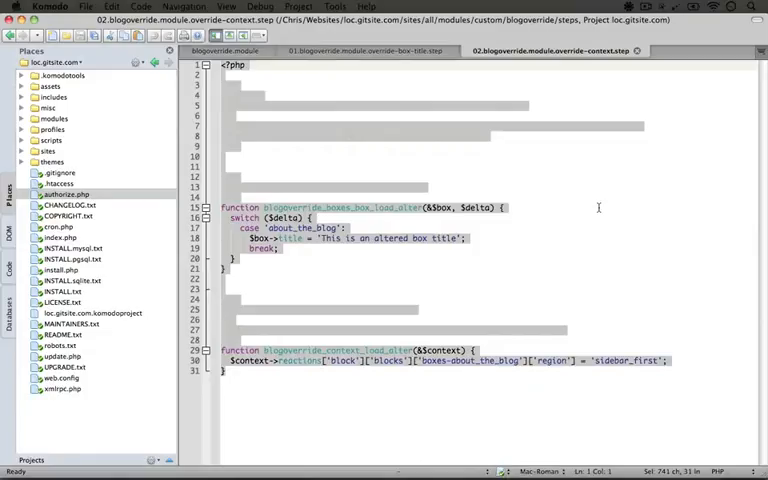
Step: Review blogoverride.module's hook_context_load_alter assigning about_the_blog to sidebar_first
click(228, 52)
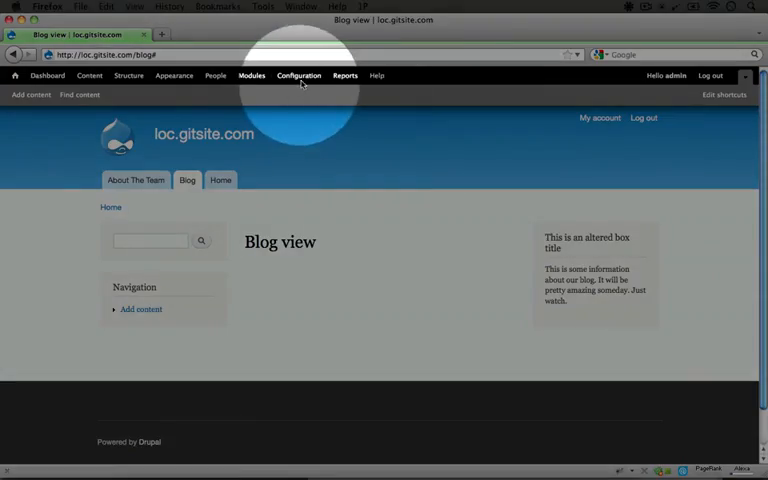
Step: Clear all caches from Configuration > Performance
click(298, 76)
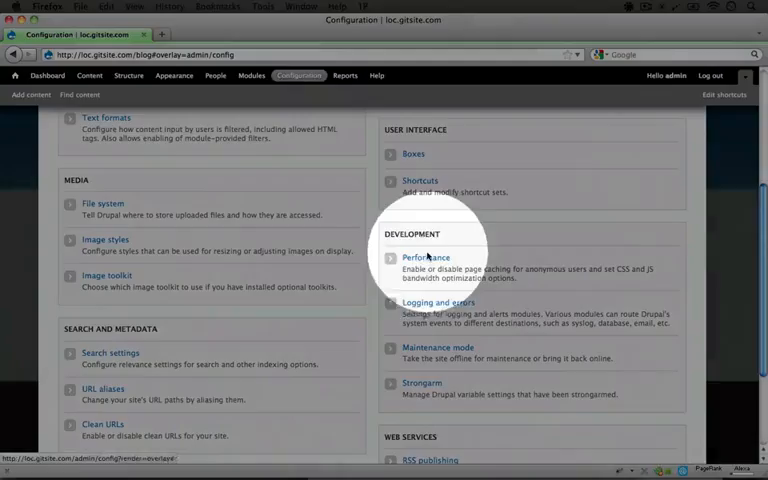
click(424, 256)
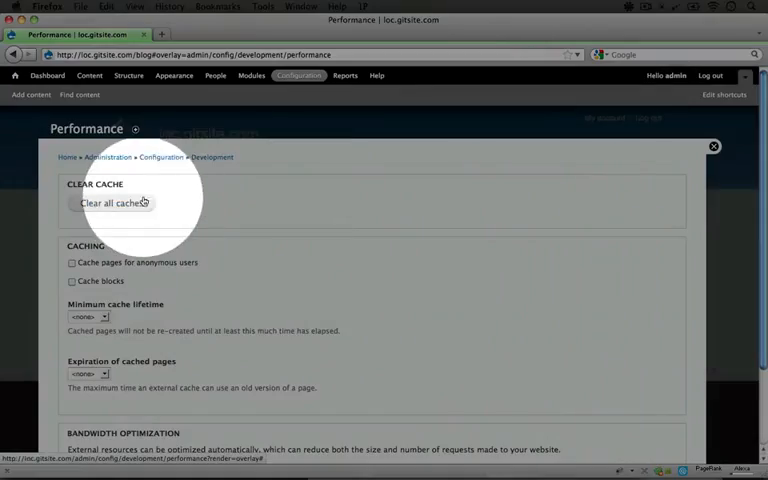
click(112, 204)
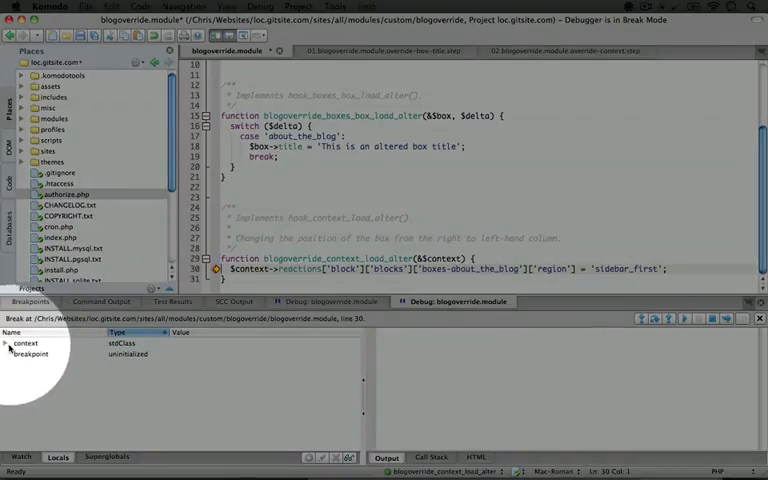
Step: Expand $context > reactions > blocks down to the boxes-about_the_blog entry's fields
click(8, 344)
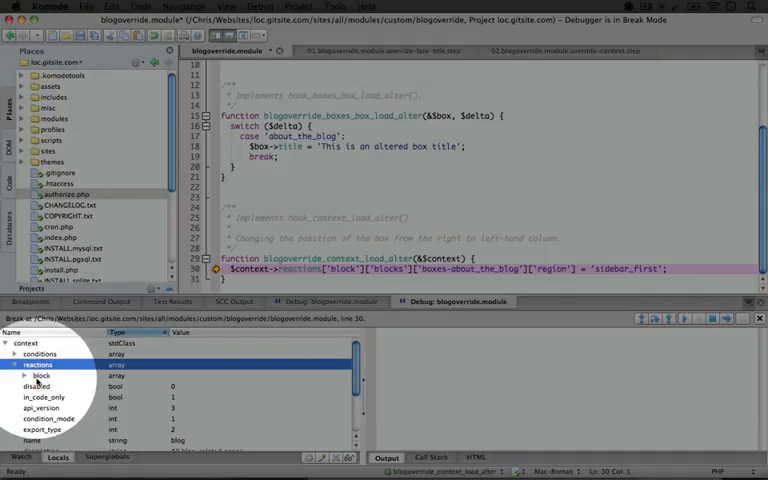
click(34, 376)
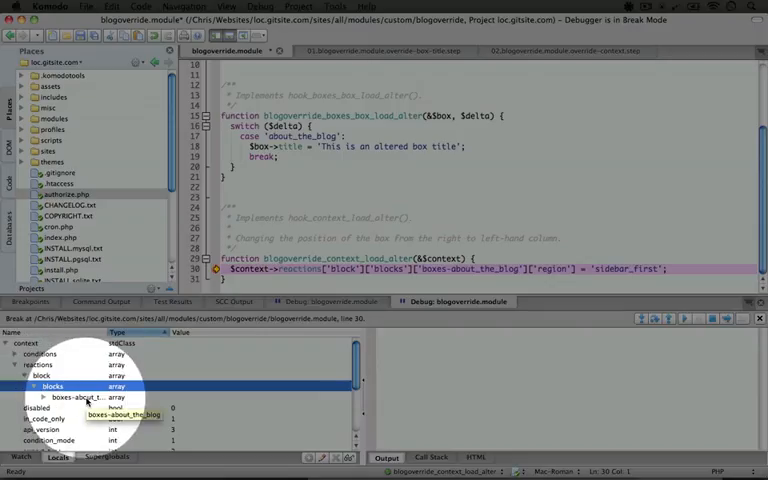
click(34, 376)
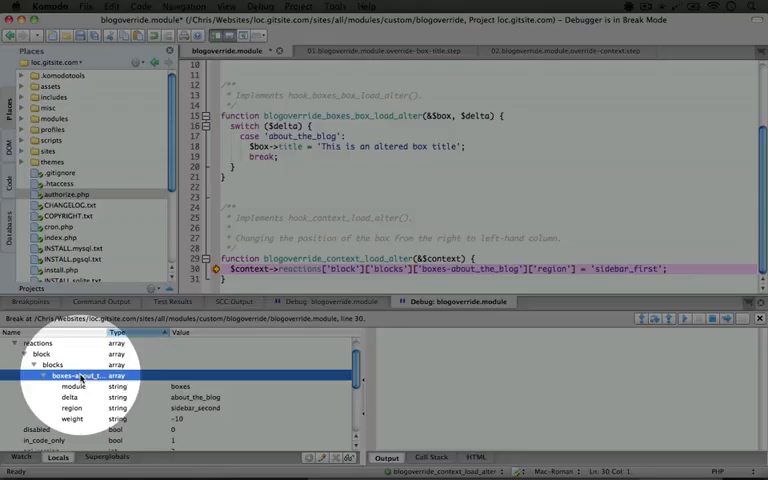
mouse_move(70, 376)
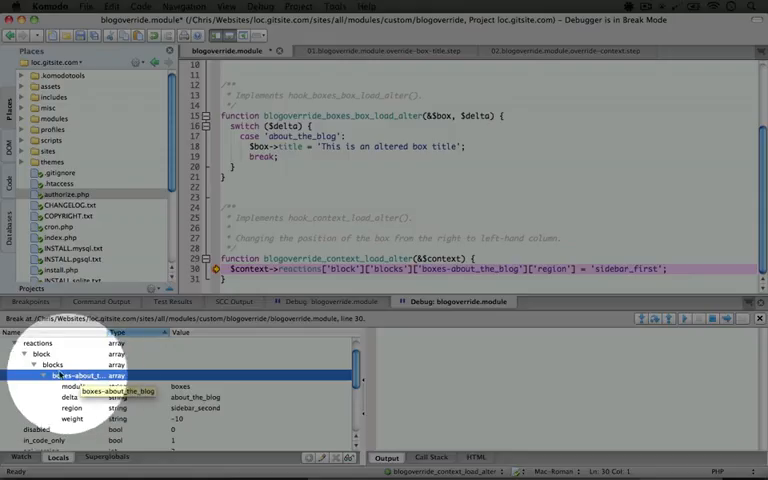